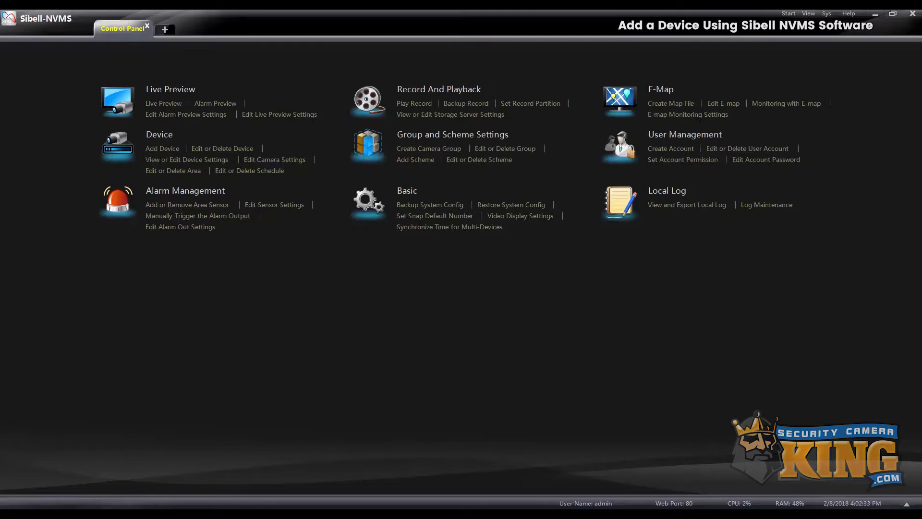
{"action": "mouse_move", "coordinate": [326, 124]}
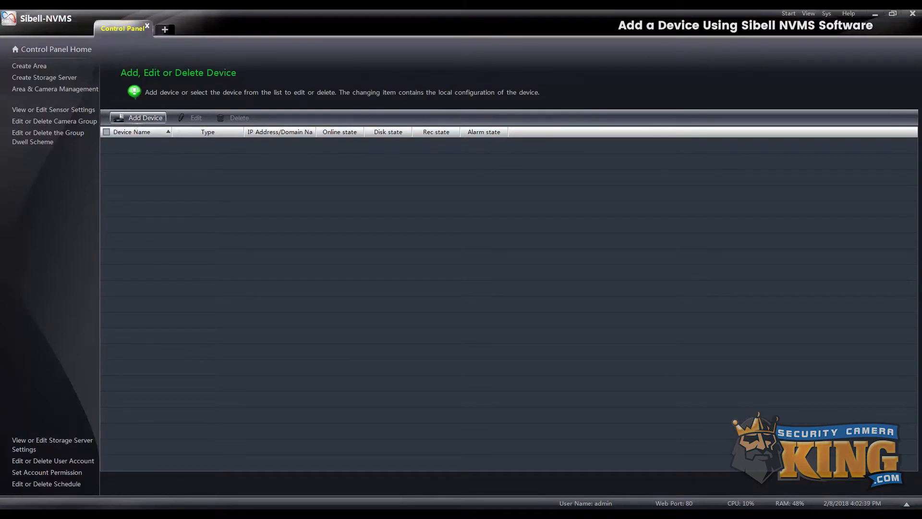
Bring up the Add Device dialog from above the device table.
{"action": "left_click", "coordinate": [144, 117]}
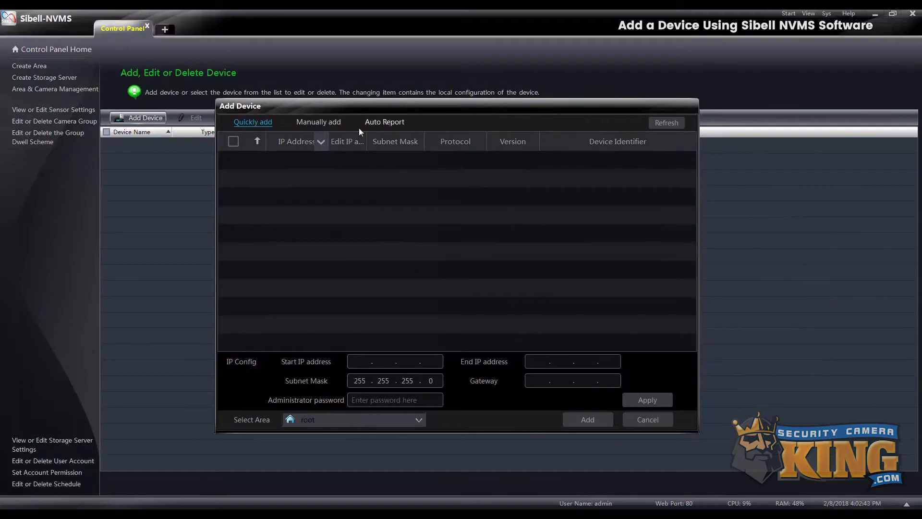
{"action": "mouse_move", "coordinate": [289, 154]}
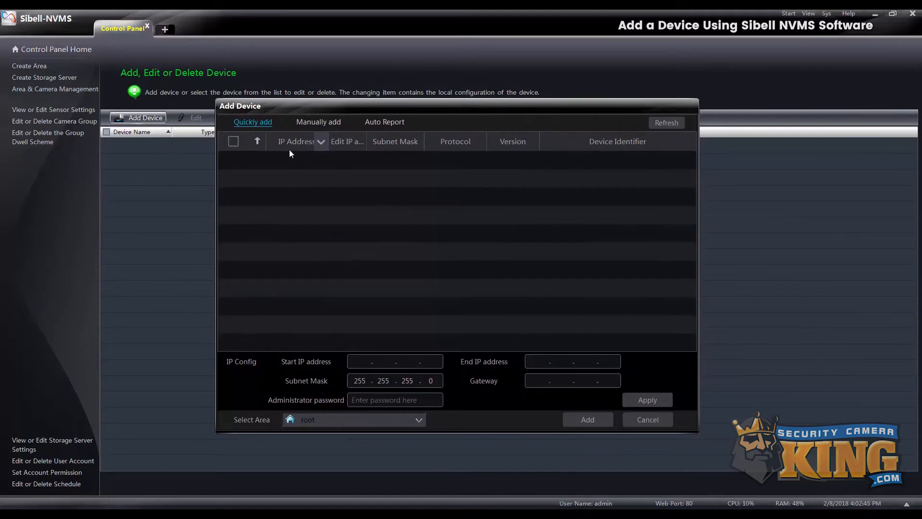
{"action": "mouse_move", "coordinate": [338, 216]}
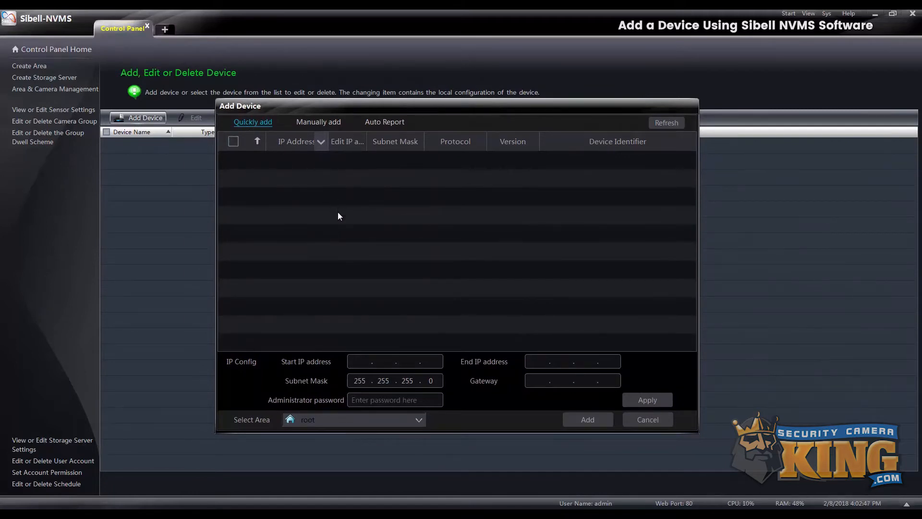
Manually enter a device named 'nvr' with domain address scktest1.techproddns.com.
{"action": "left_click", "coordinate": [318, 122]}
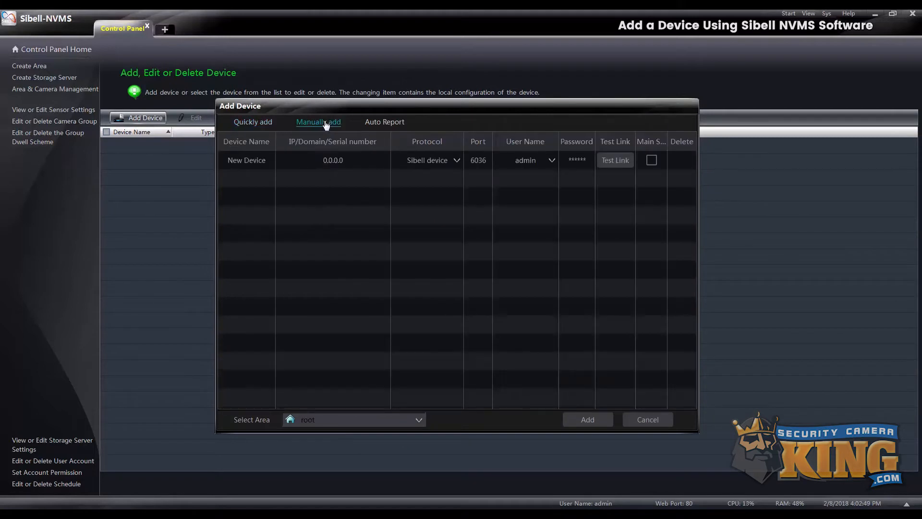
{"action": "left_click", "coordinate": [246, 160]}
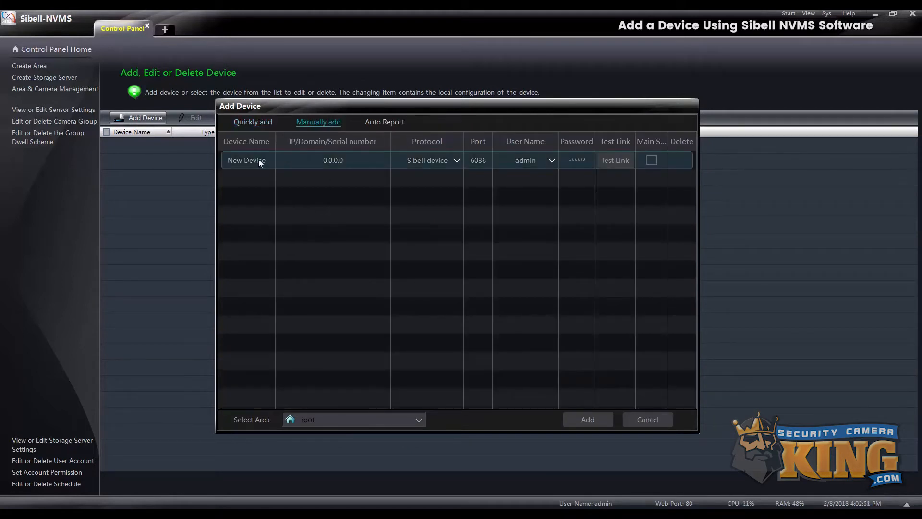
{"action": "type", "text": "nv"}
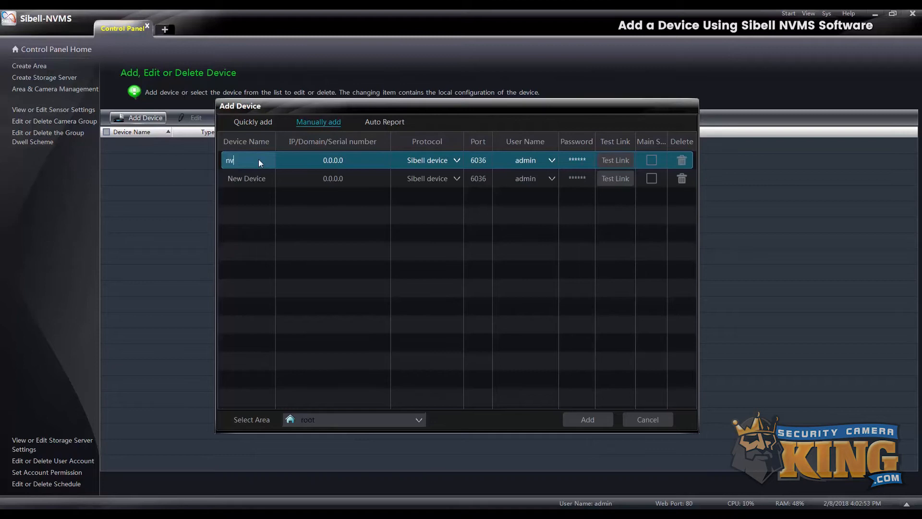
{"action": "left_click", "coordinate": [332, 161]}
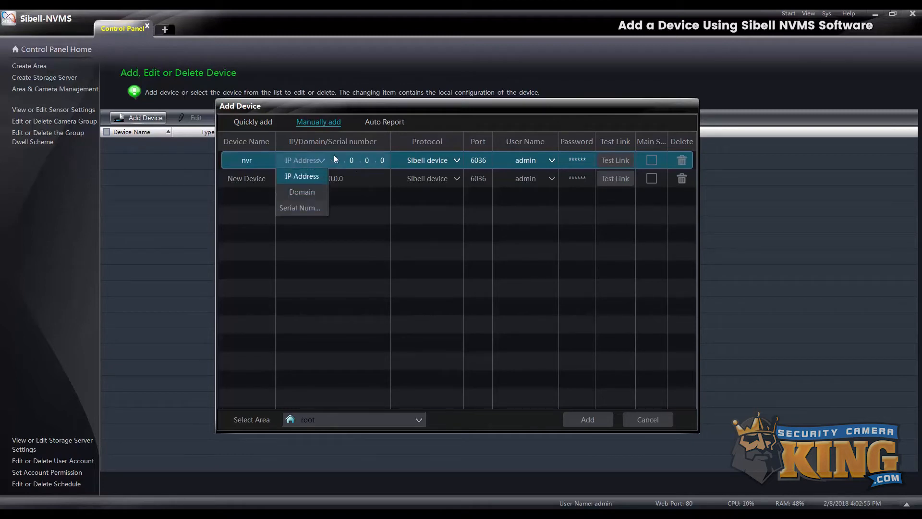
{"action": "left_click", "coordinate": [300, 191]}
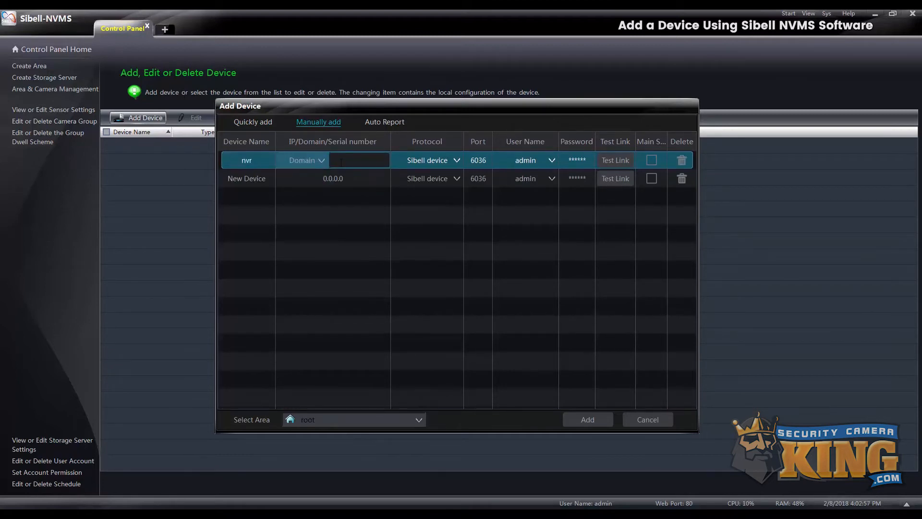
{"action": "type", "text": "scktest1.te"}
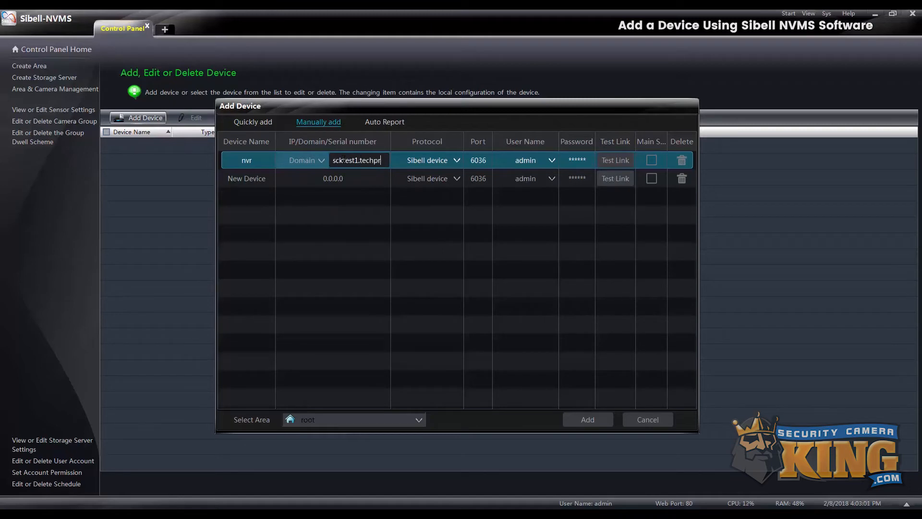
{"action": "type", "text": "chproddns.com"}
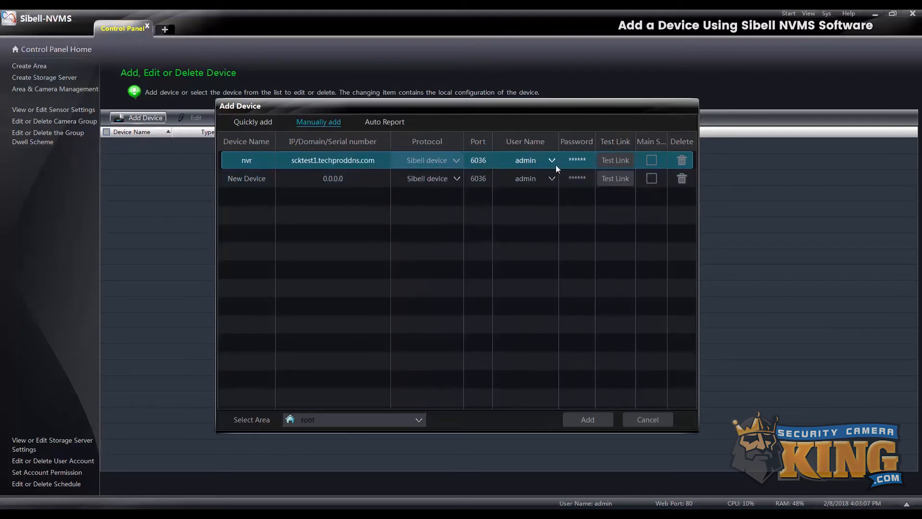
Enter the device password and add 'nvr' to the device list.
{"action": "left_click", "coordinate": [575, 160]}
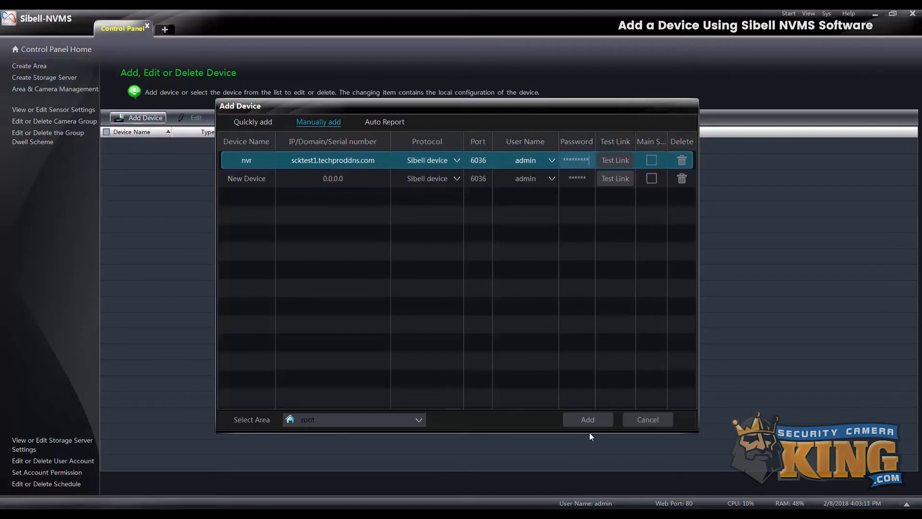
{"action": "left_click", "coordinate": [586, 420]}
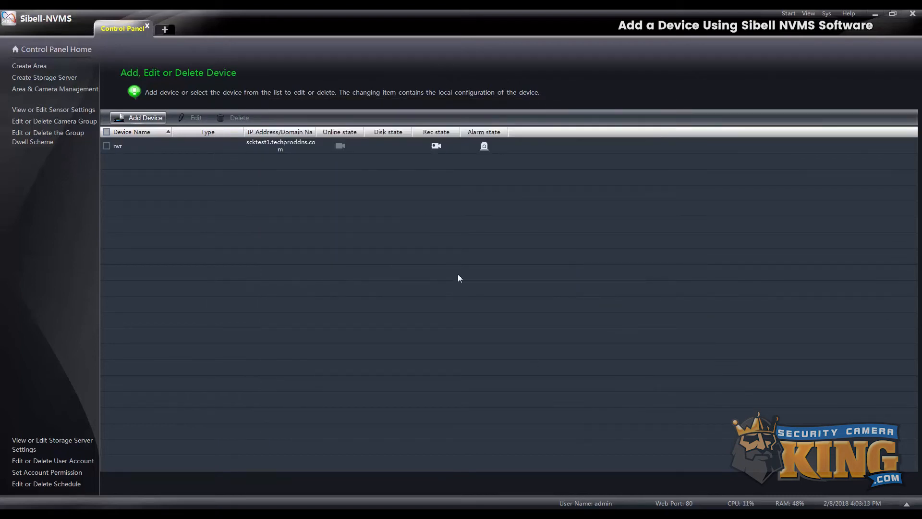